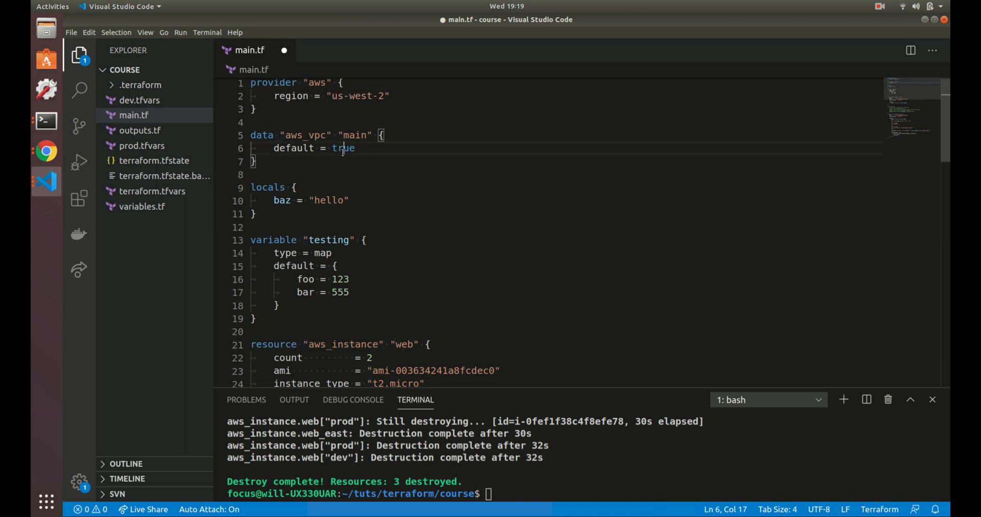
Check the Terraform expressions docs, then scroll main.tf to the tuts instance tags.
double_click(343, 147)
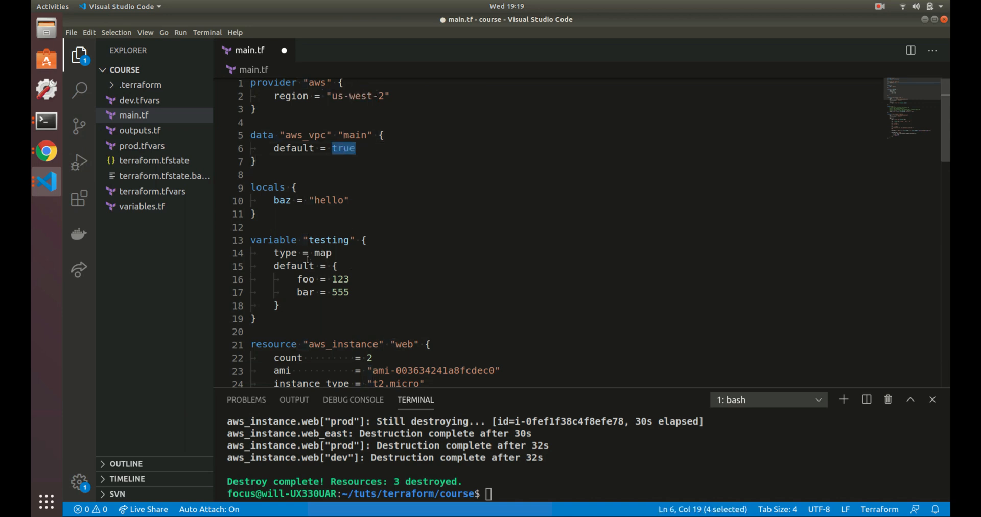
mouse_move(345, 266)
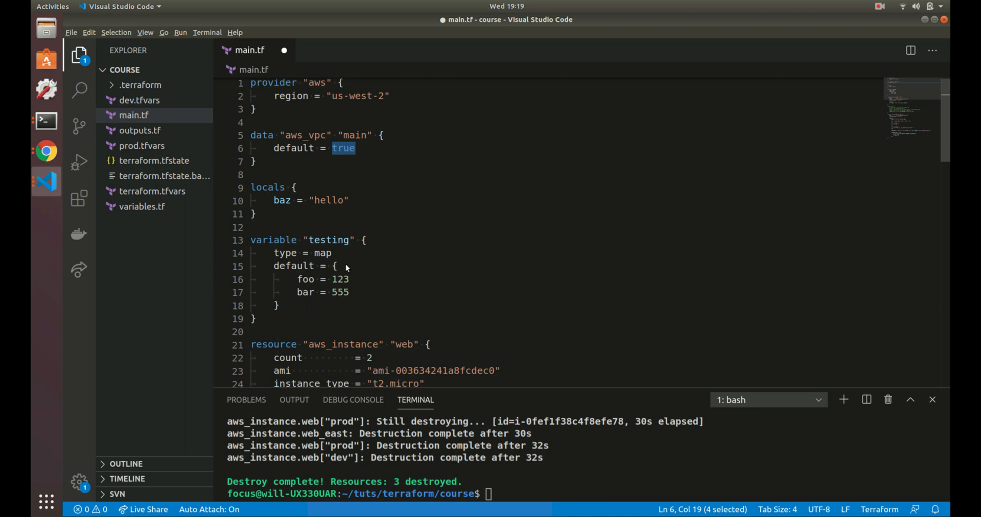
click(47, 151)
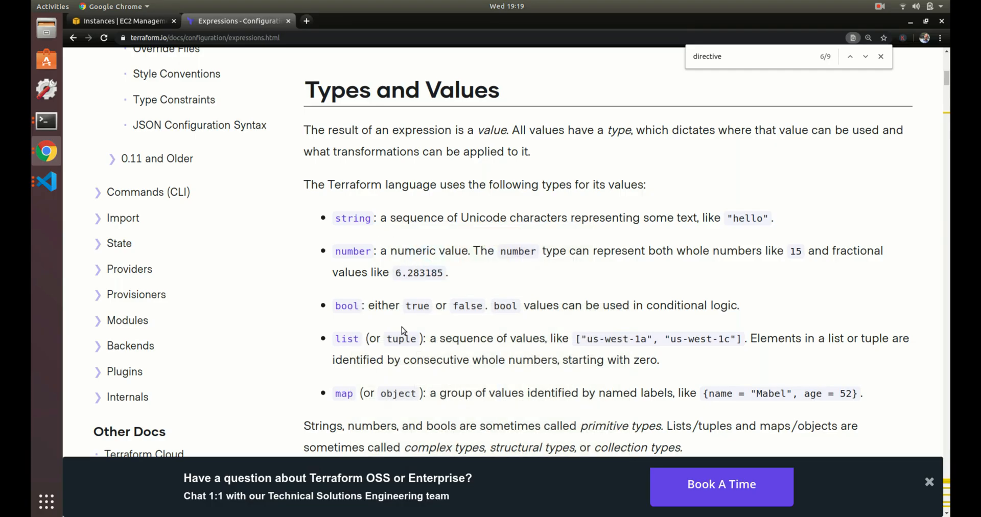
mouse_move(347, 306)
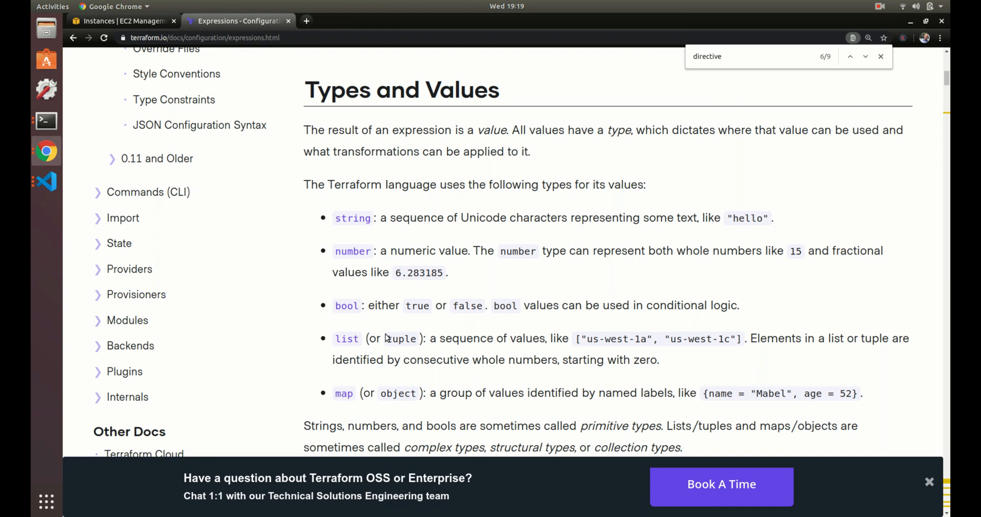
click(47, 181)
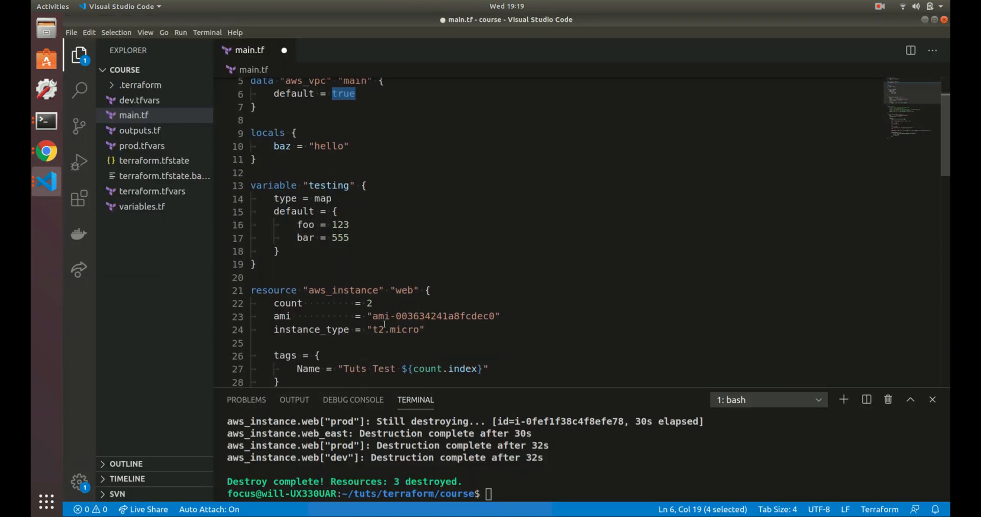
scroll(down, 3)
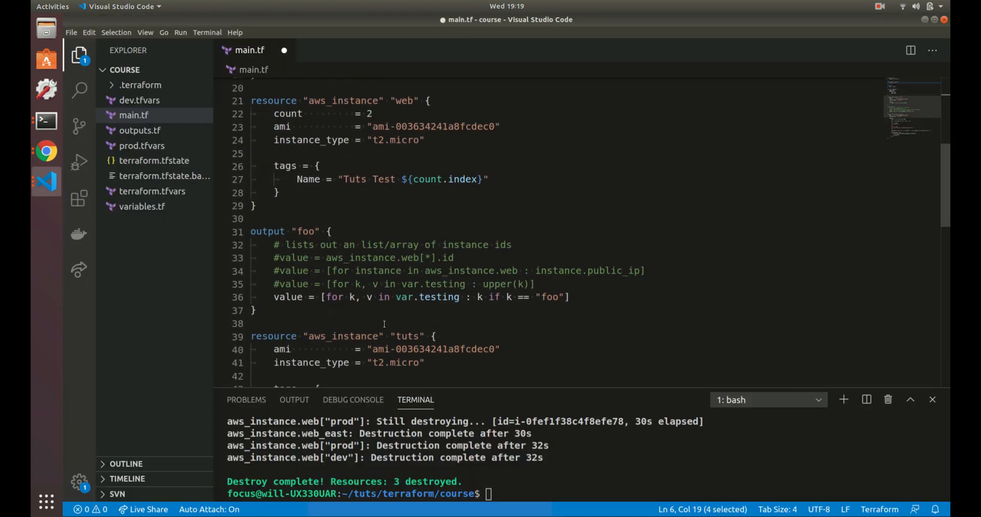
scroll(down, 3)
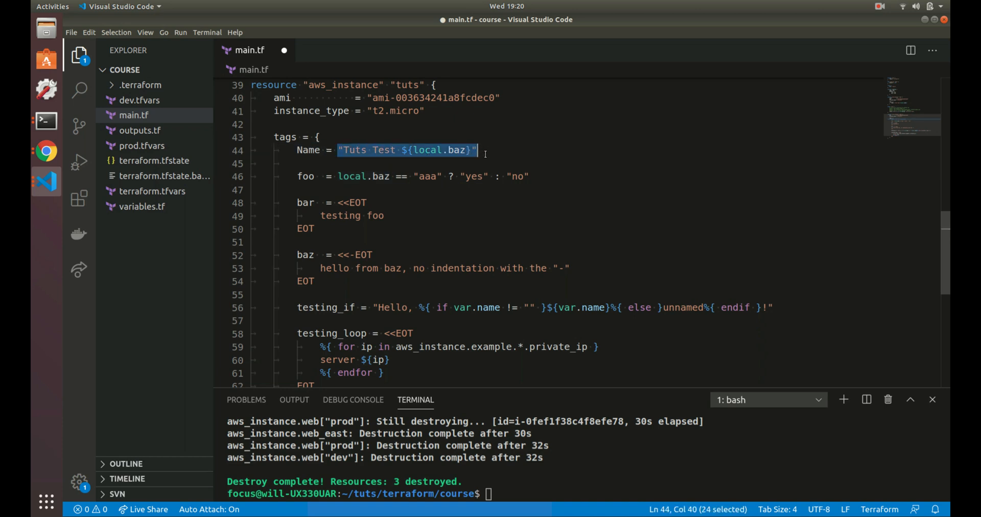
click(478, 149)
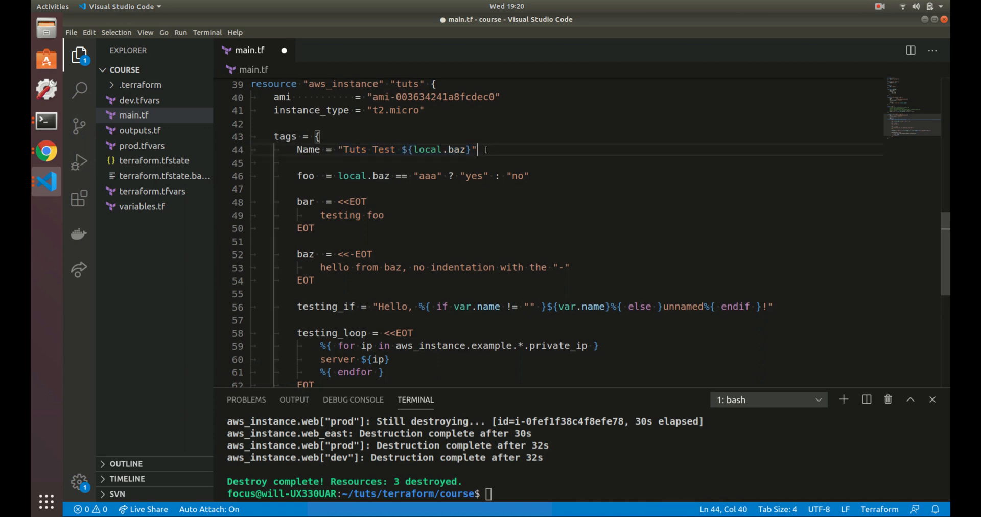
text(he)
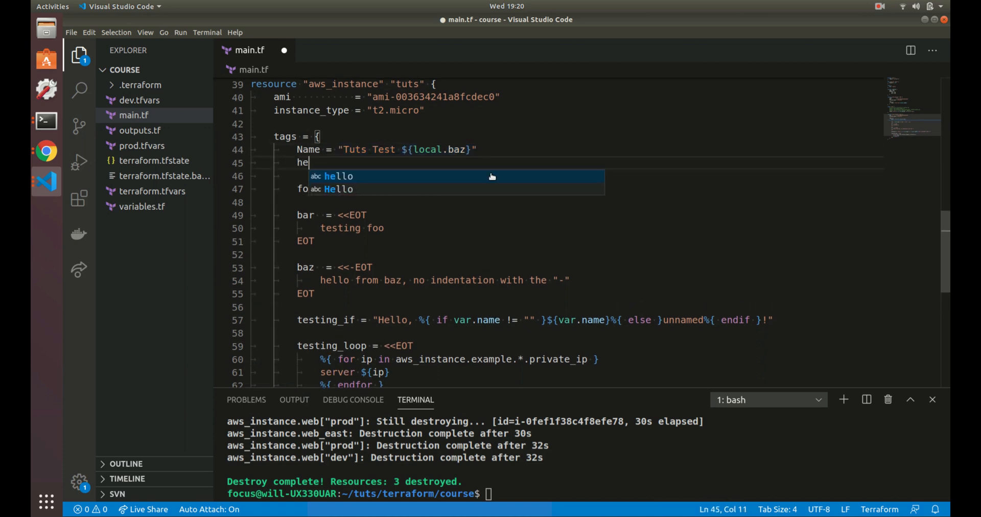
text(llo =)
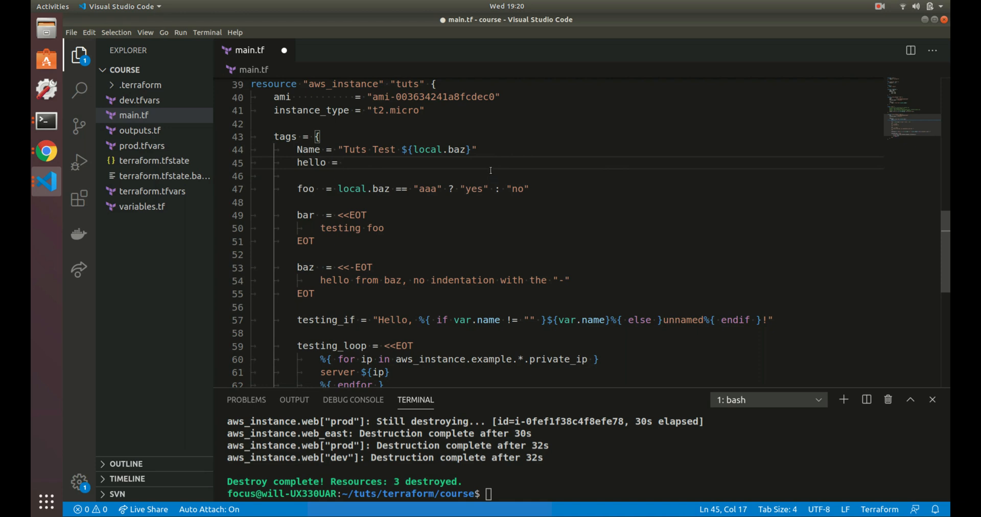
text(local)
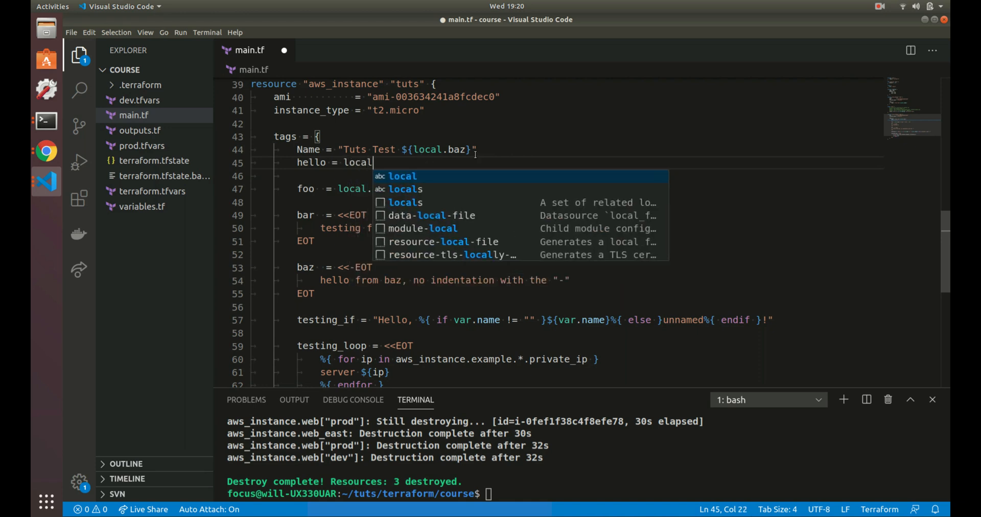
text(.baz)
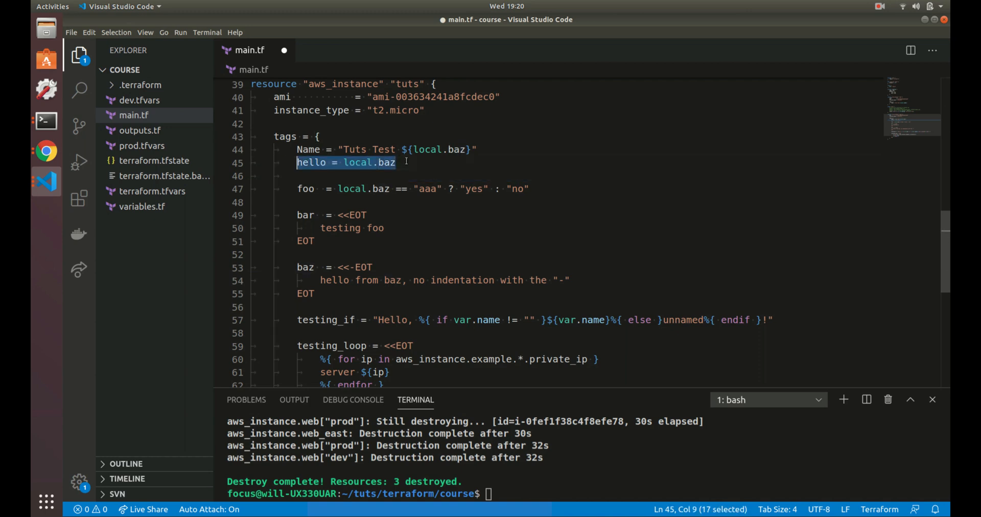
key(Delete)
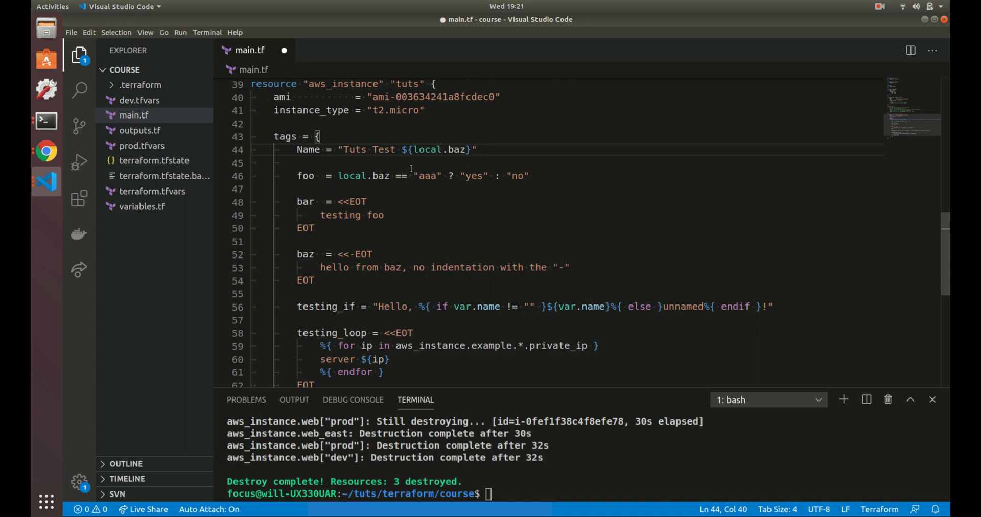
mouse_move(397, 185)
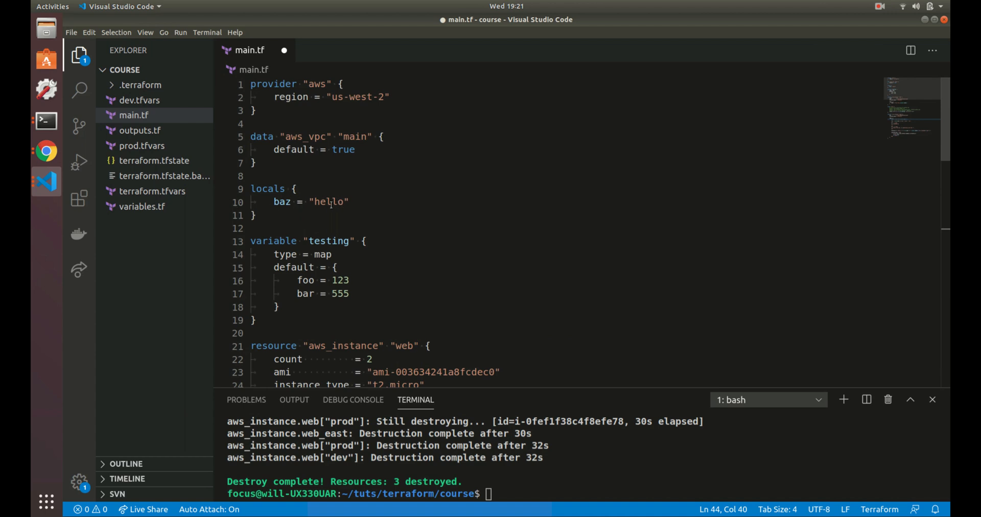
scroll(down, 3)
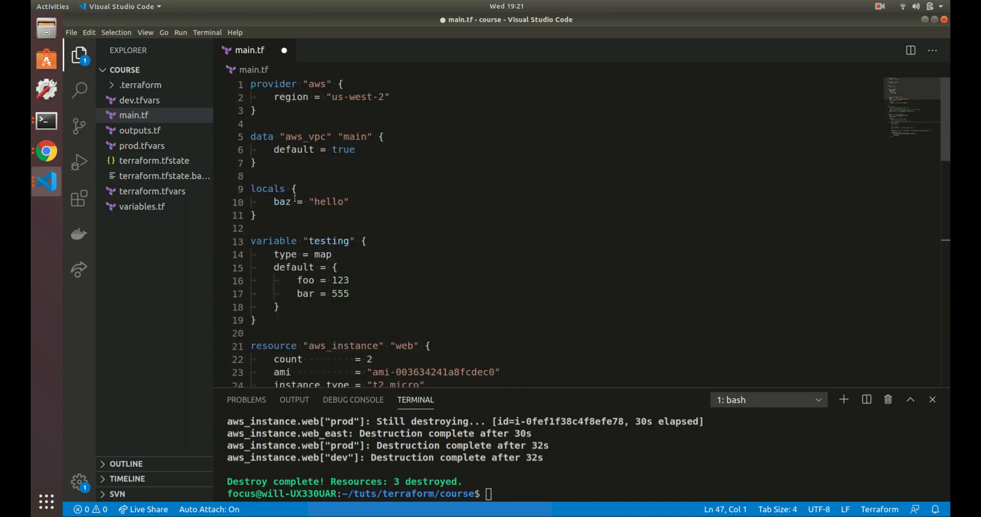
scroll(down, 3)
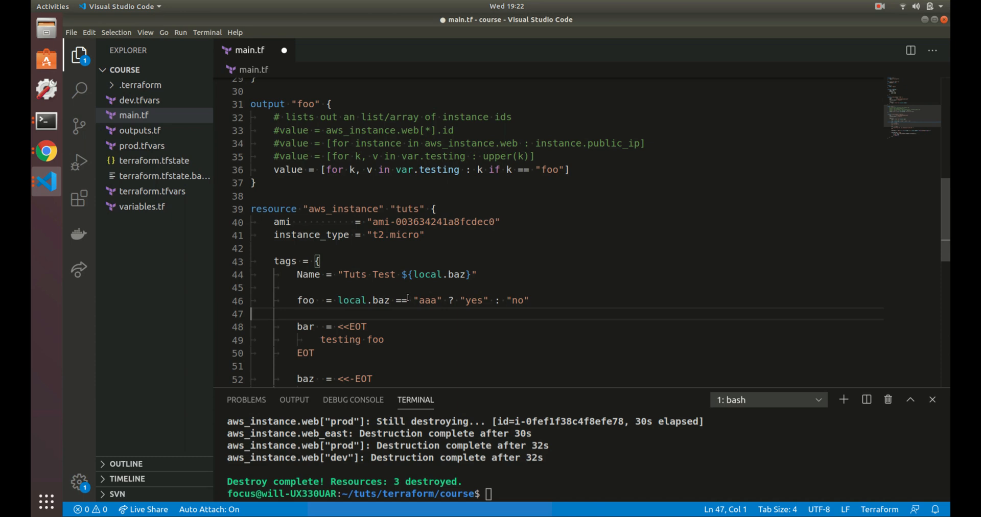
scroll(down, 3)
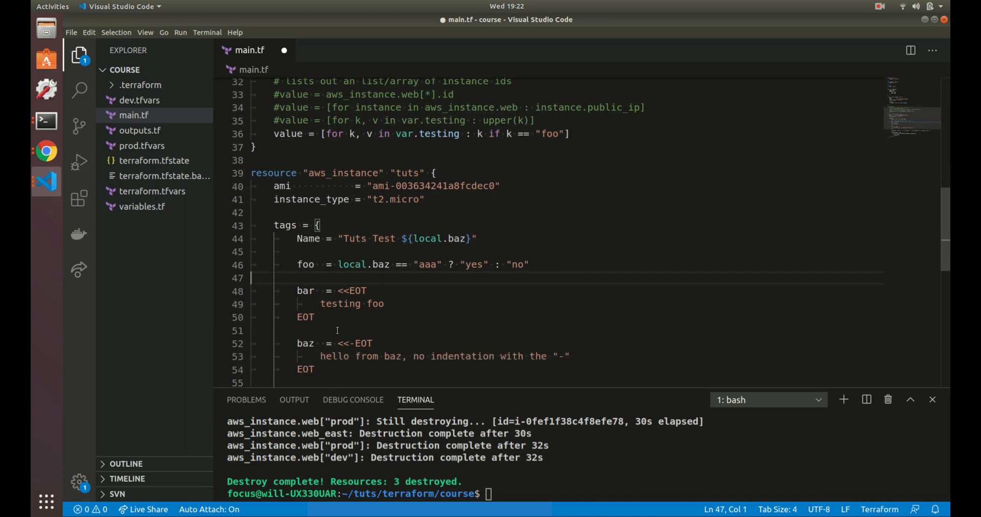
scroll(down, 3)
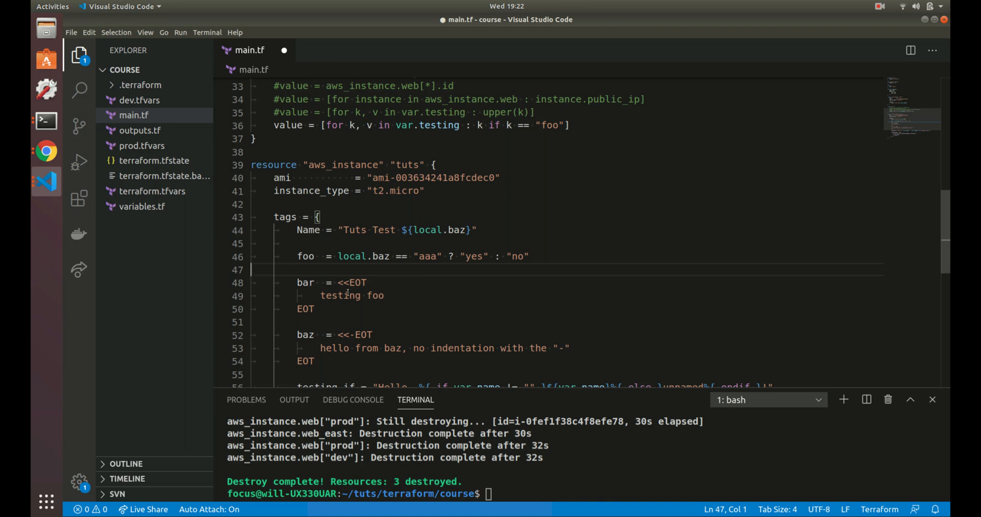
drag(337, 283, 365, 283)
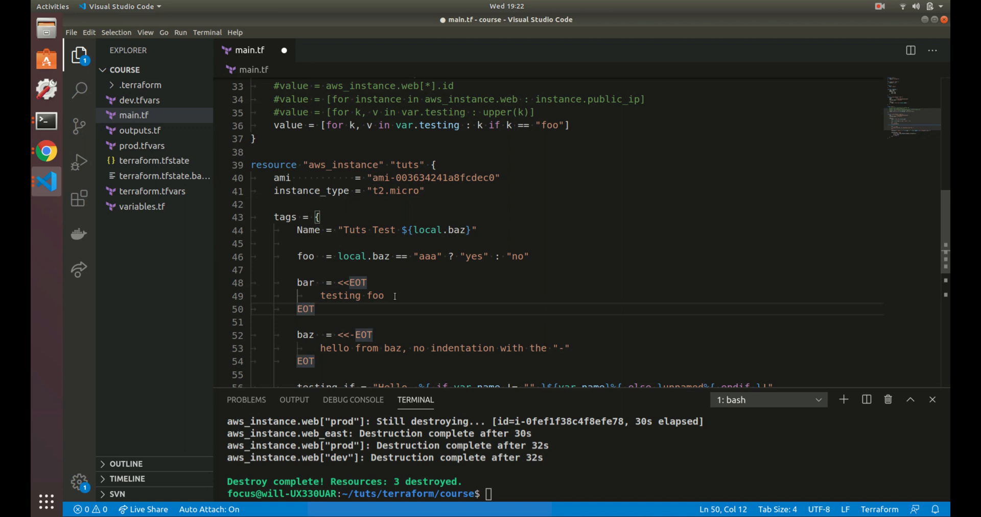
click(438, 257)
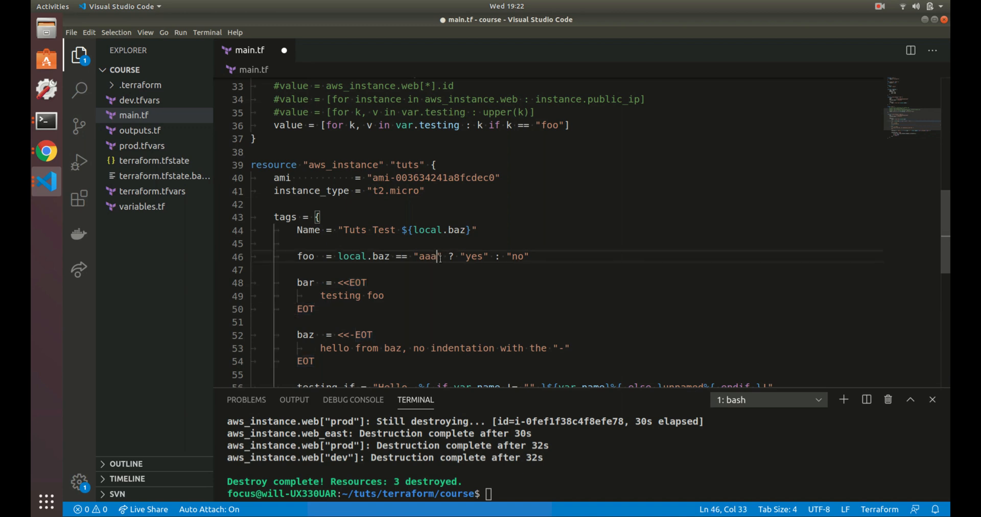
double_click(426, 256)
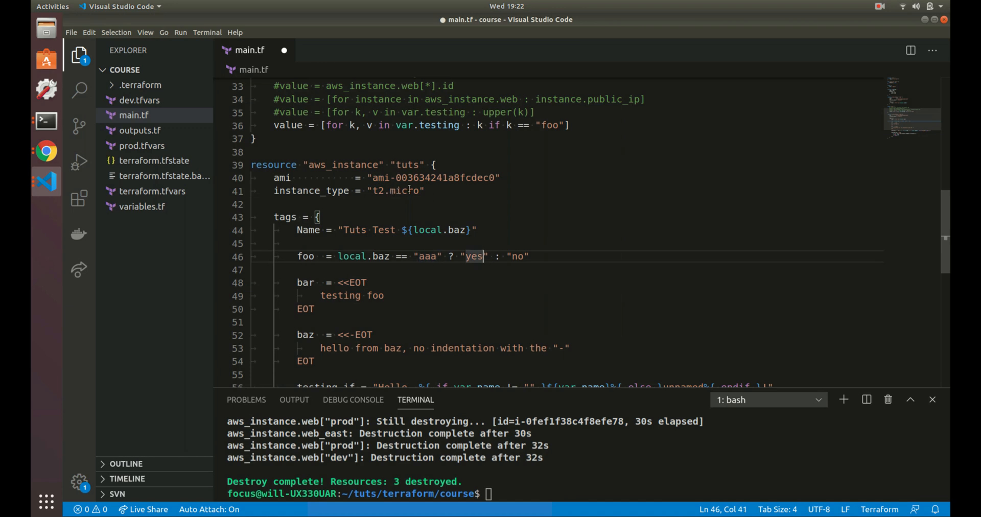
click(403, 191)
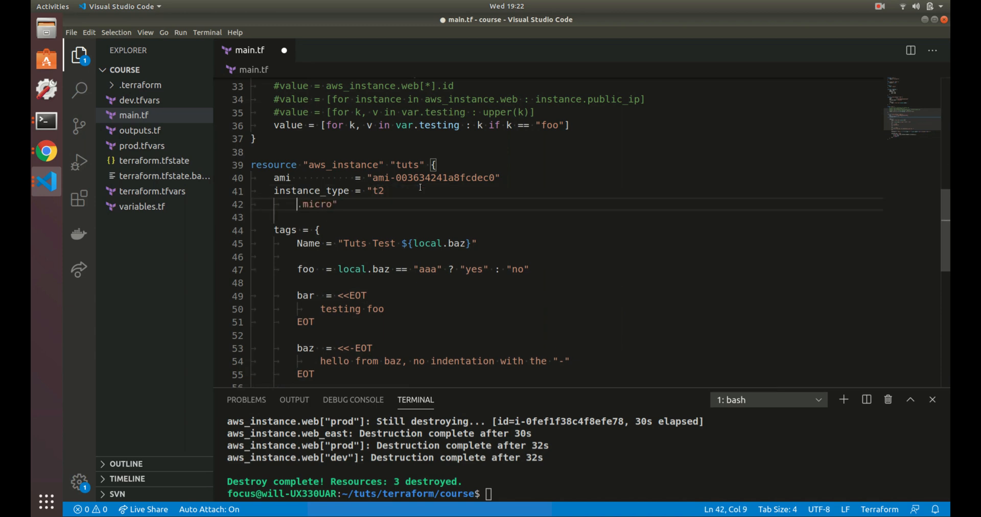
key(Backspace)
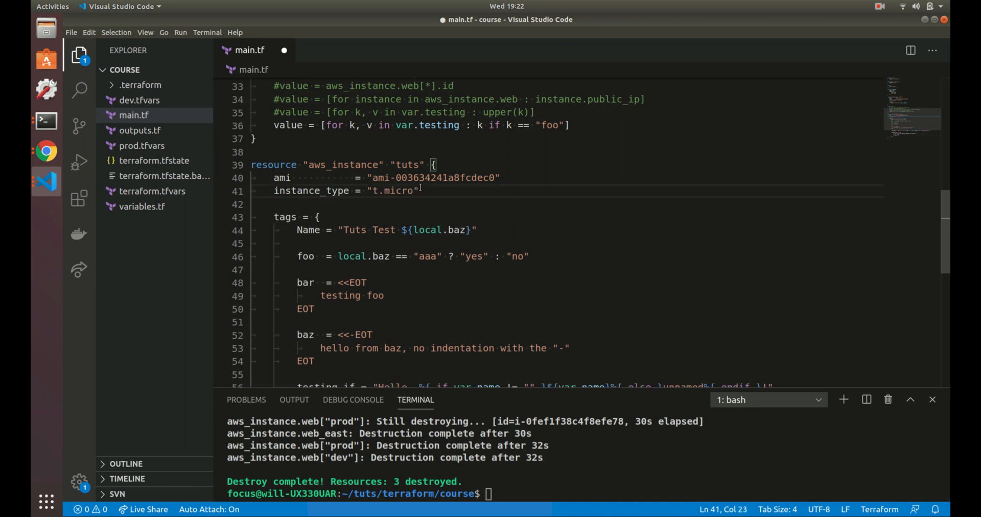
text(2)
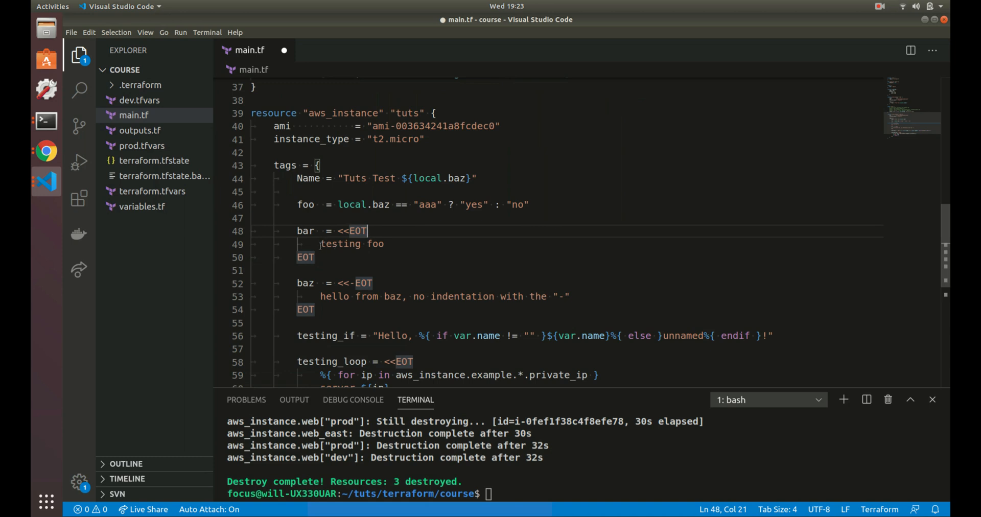
double_click(358, 231)
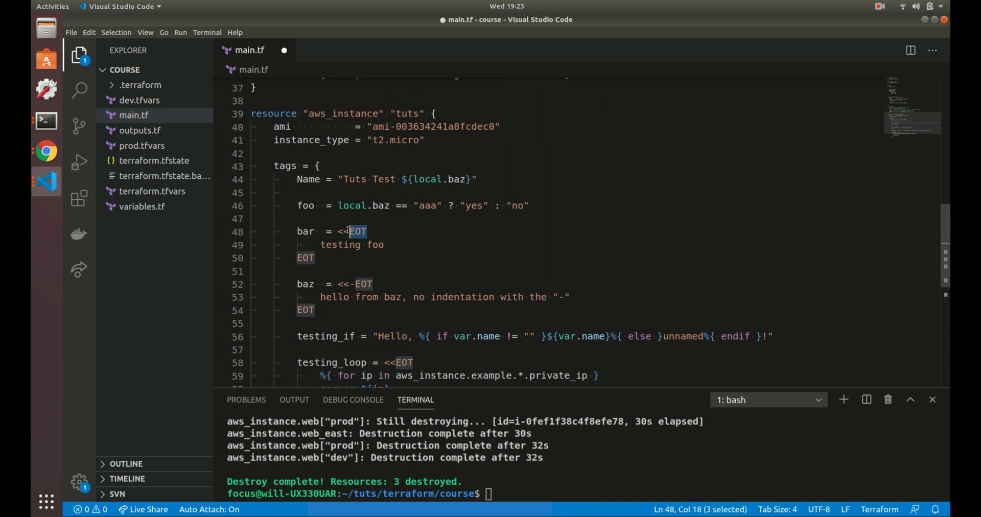
click(321, 245)
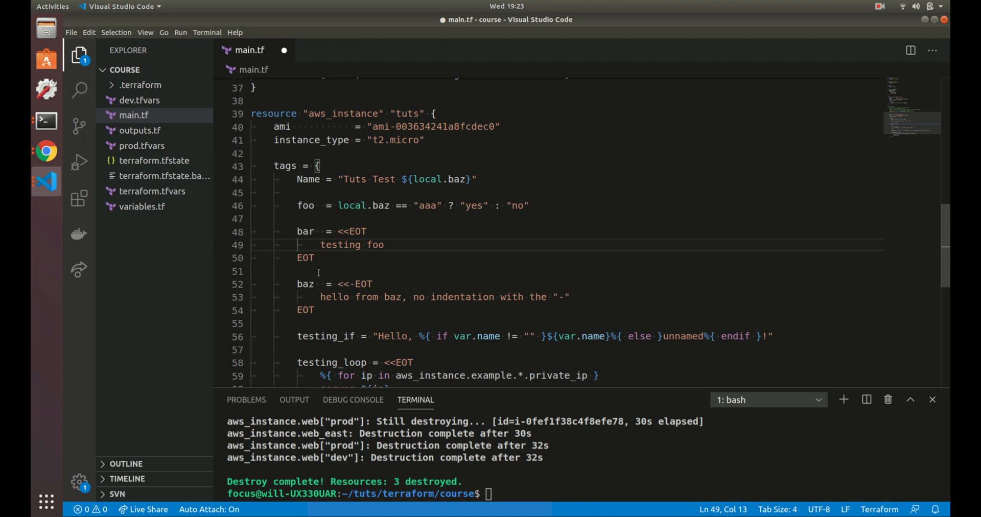
mouse_move(320, 284)
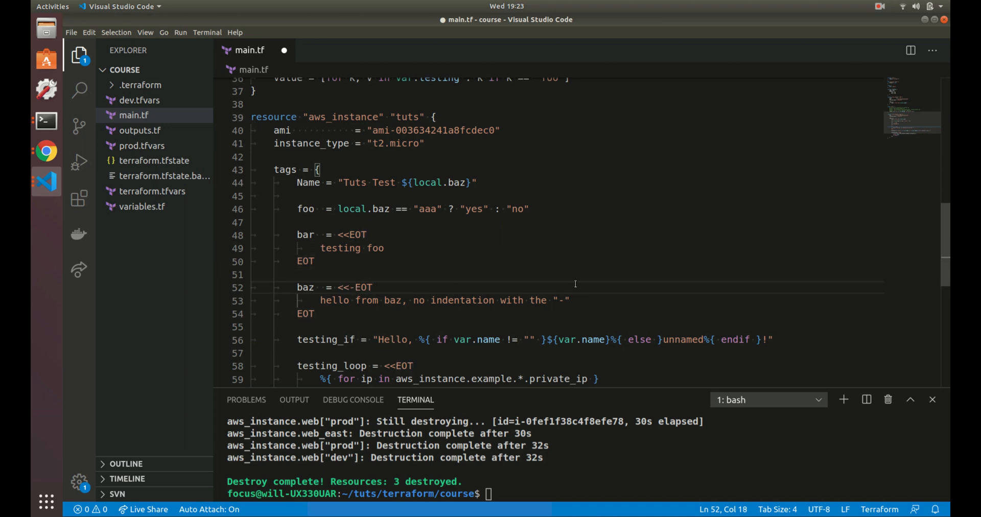
drag(338, 287, 372, 287)
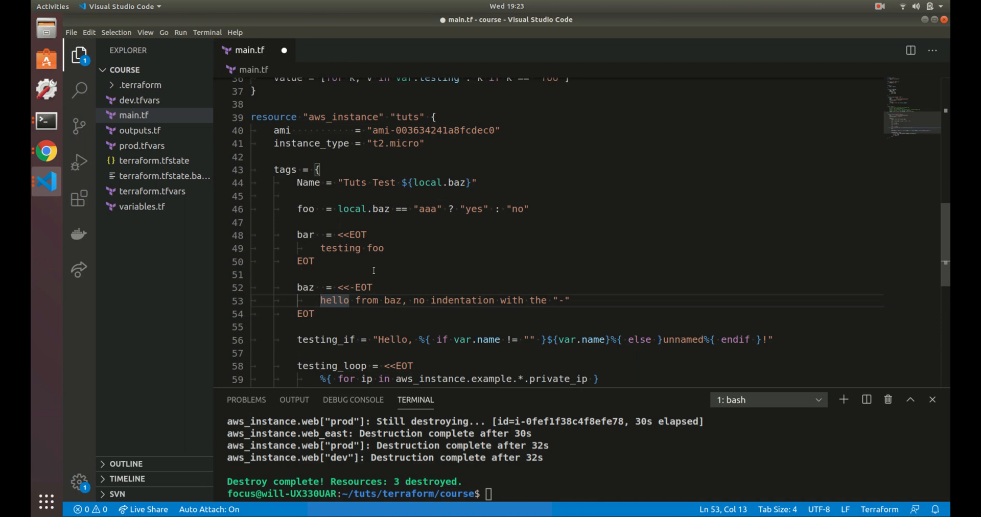
mouse_move(293, 241)
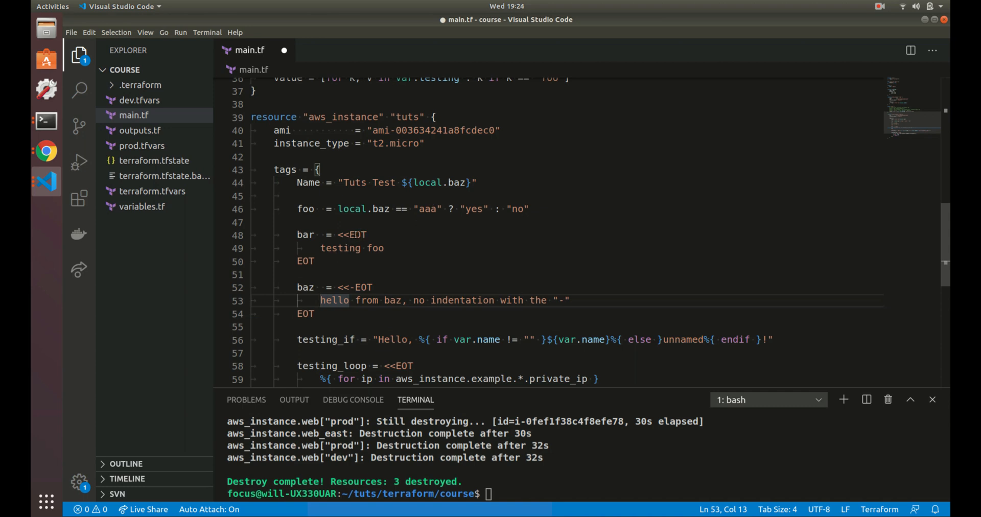
double_click(357, 234)
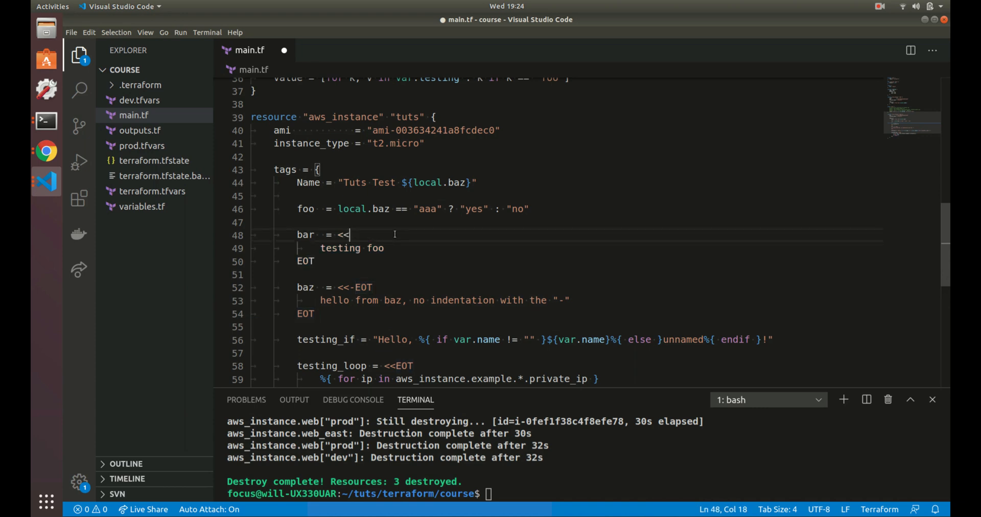
Replace EOT with FOO as the bar heredoc's opening and closing delimiter.
text(FOO)
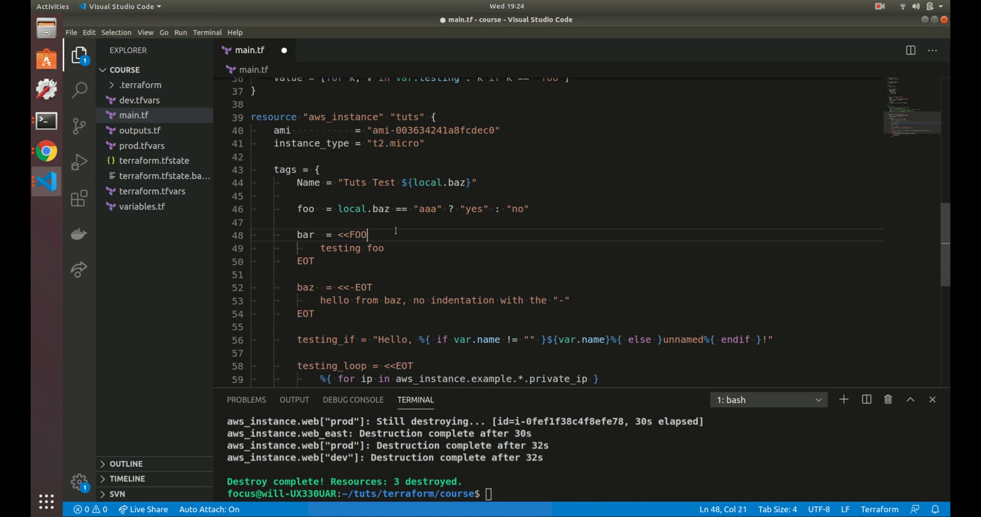
text(FOO)
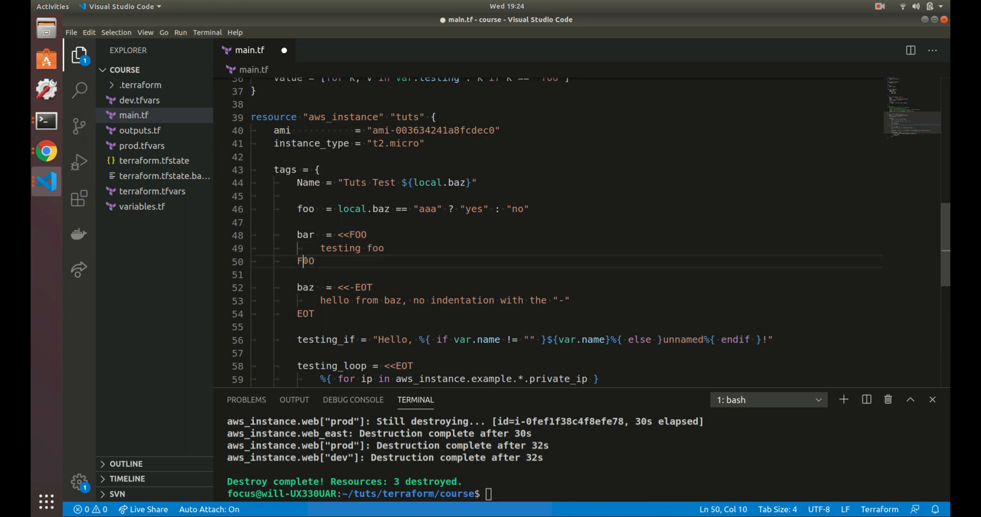
double_click(357, 235)
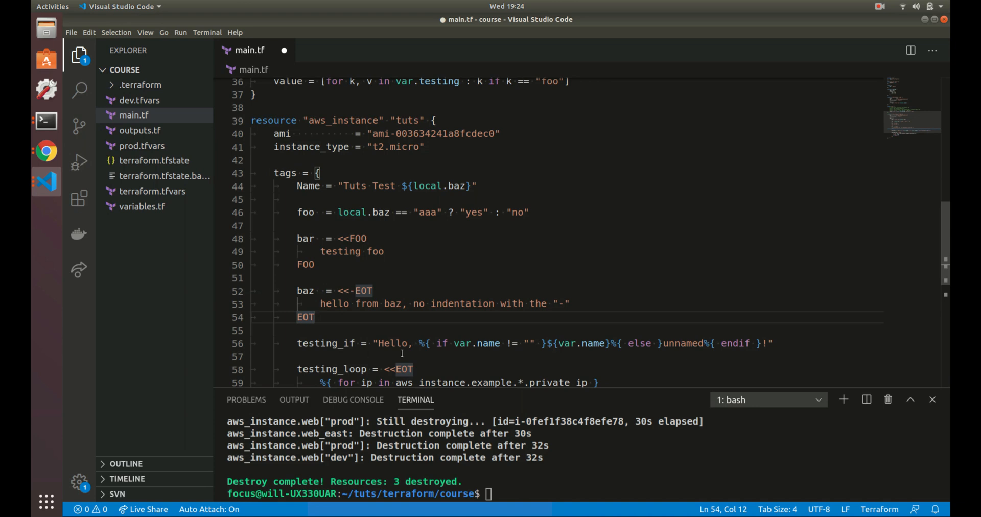
click(379, 343)
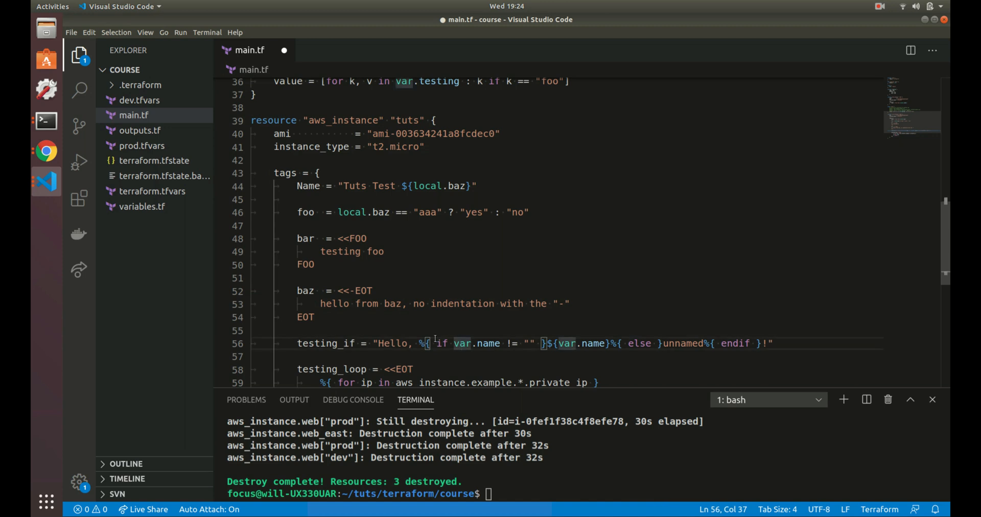
click(436, 343)
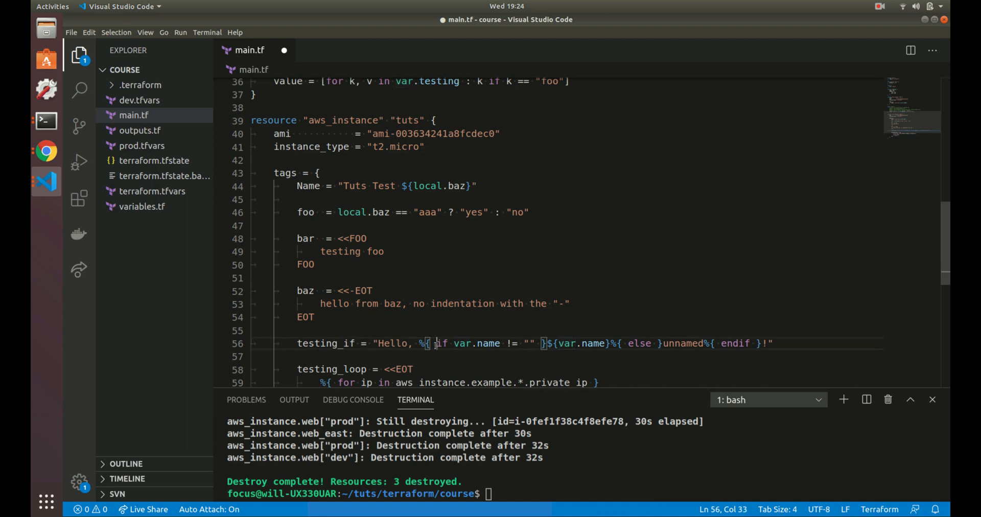
drag(438, 343, 536, 343)
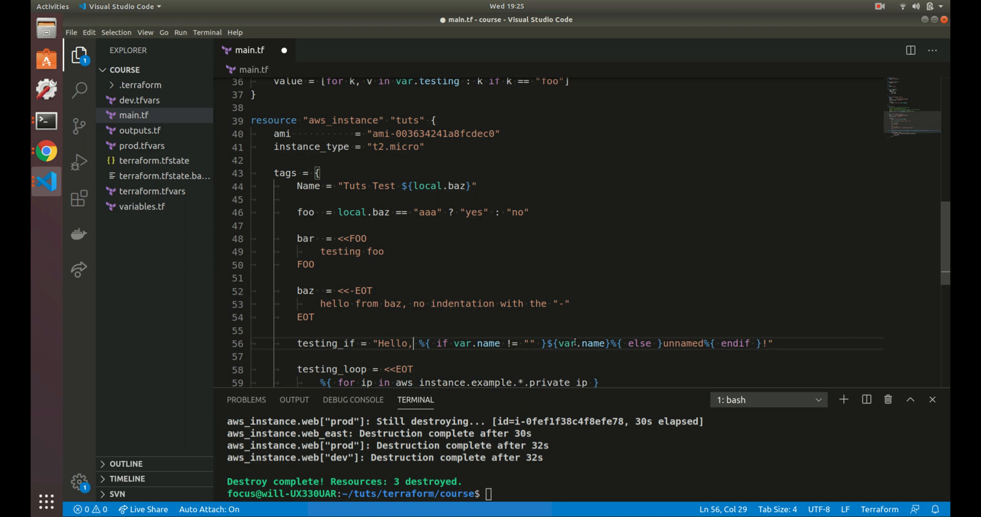
double_click(687, 343)
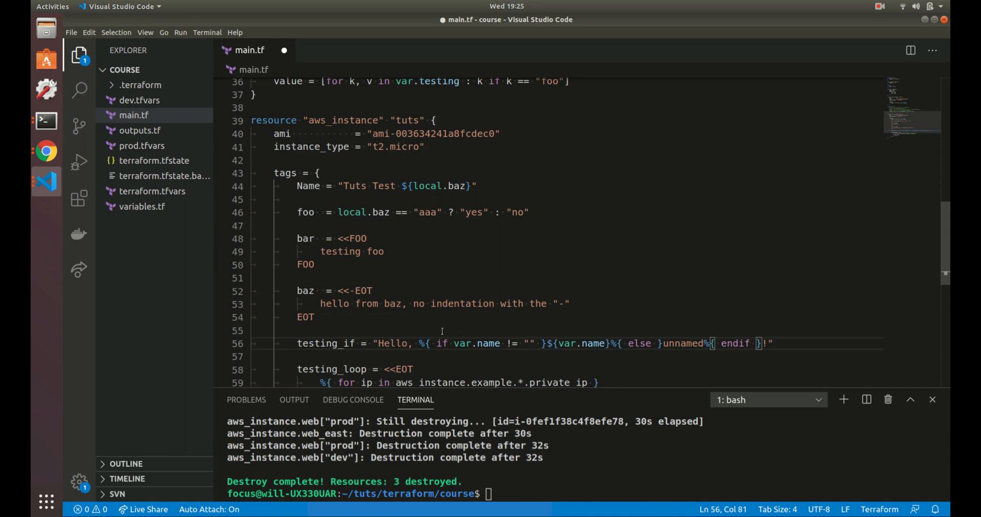
scroll(down, 3)
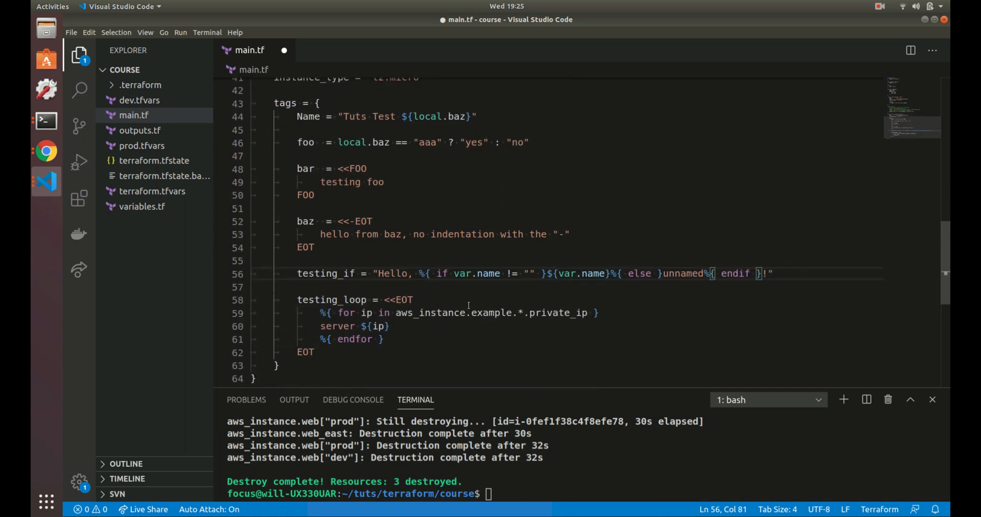
mouse_move(393, 338)
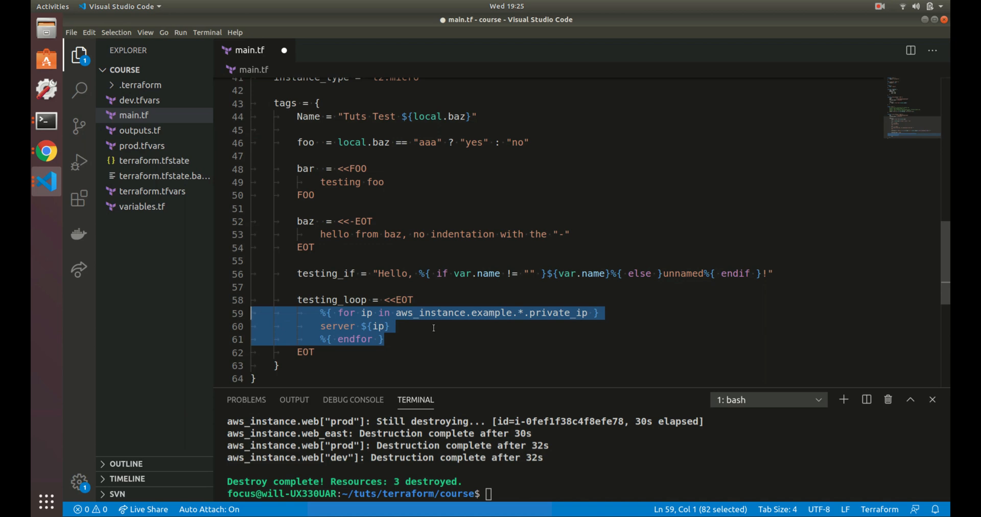
click(378, 326)
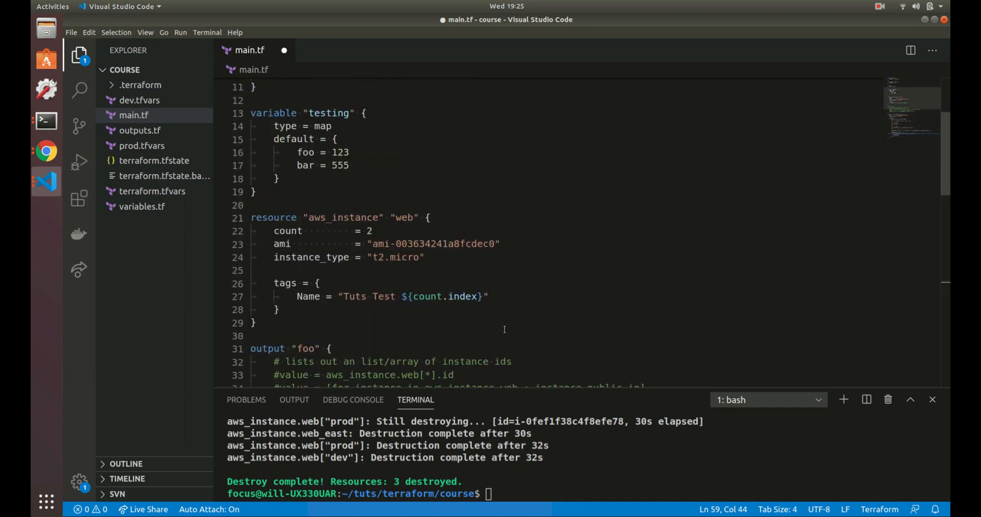
scroll(down, 3)
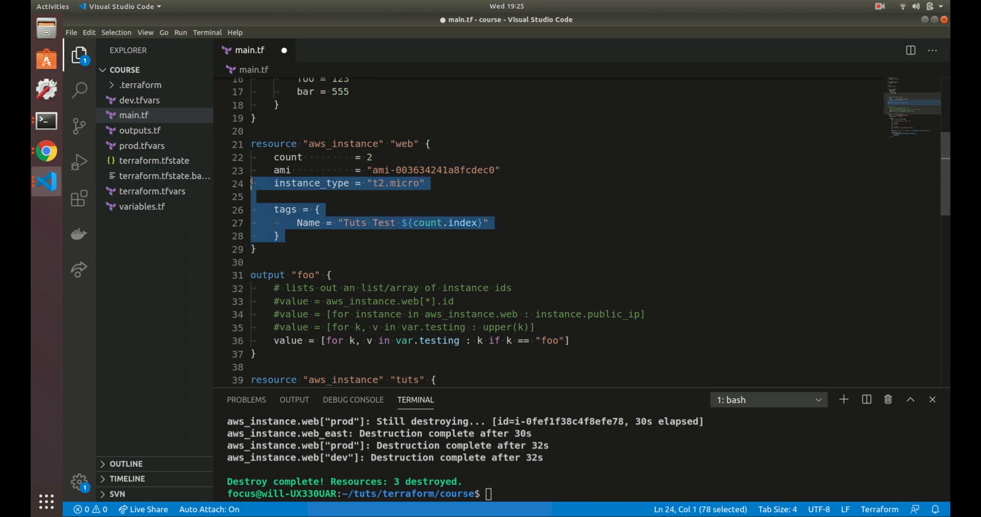
scroll(down, 3)
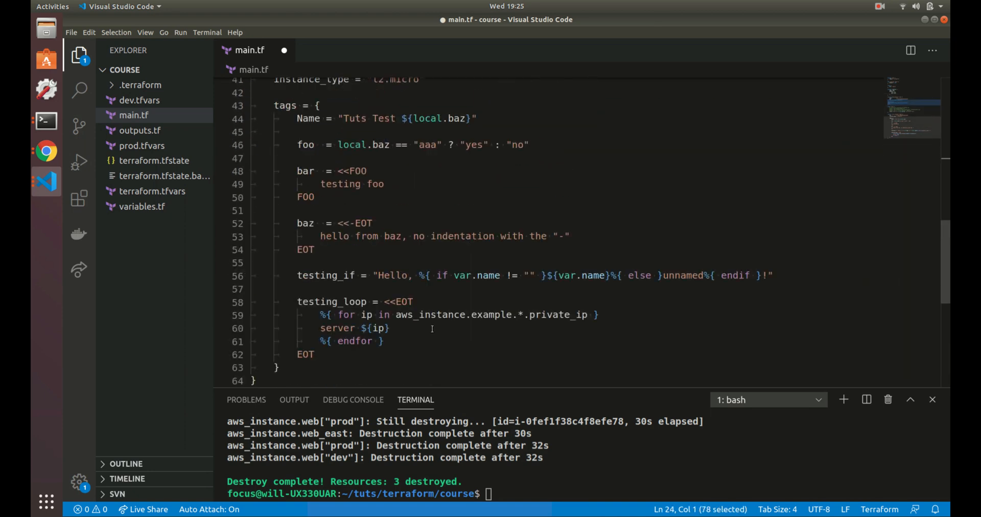
scroll(up, 3)
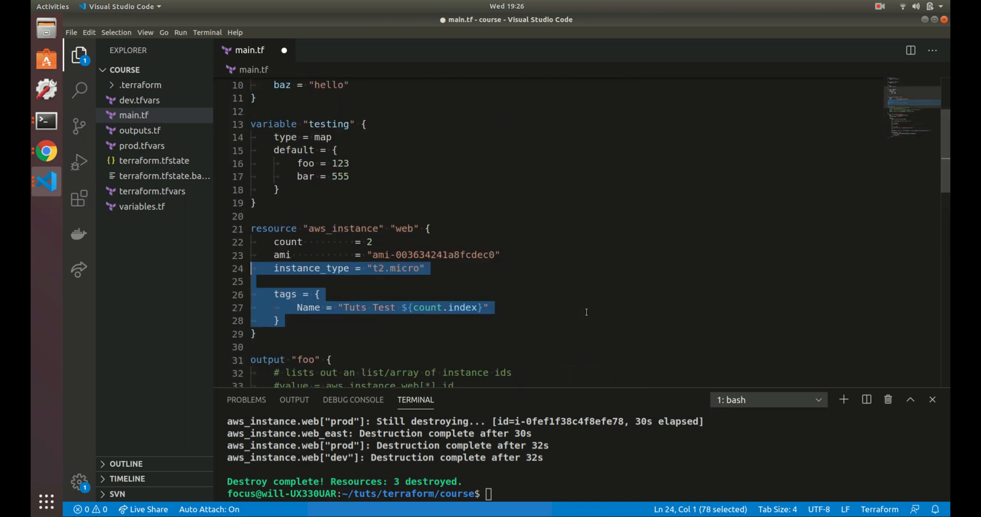
text(exam)
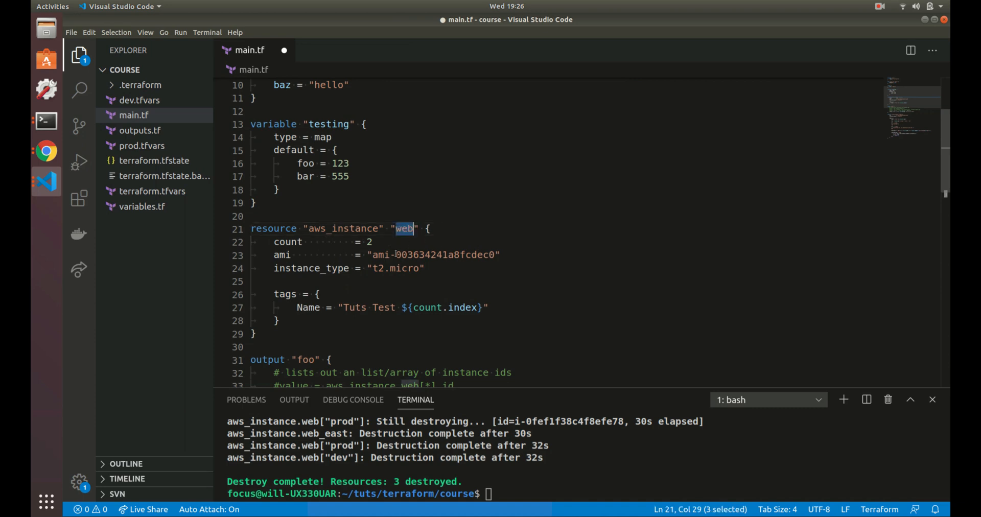
scroll(down, 3)
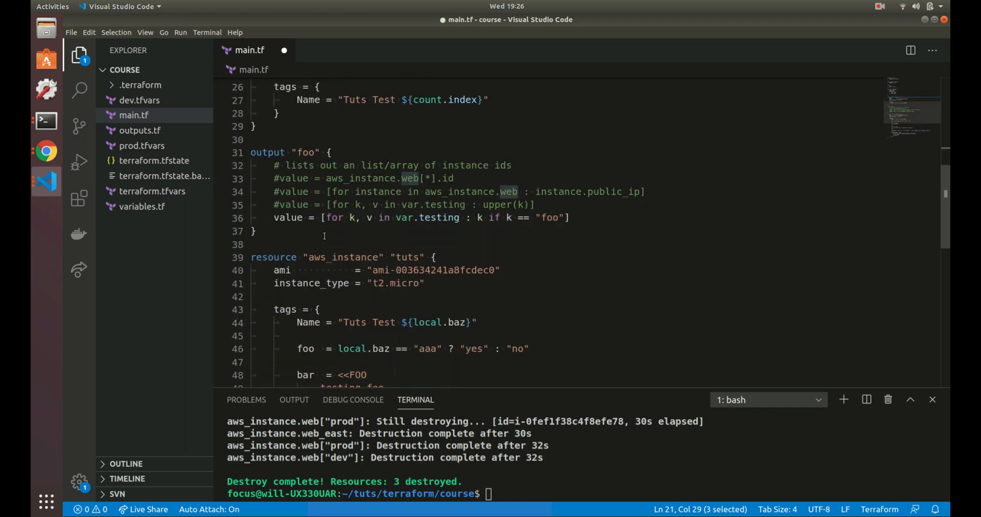
scroll(down, 3)
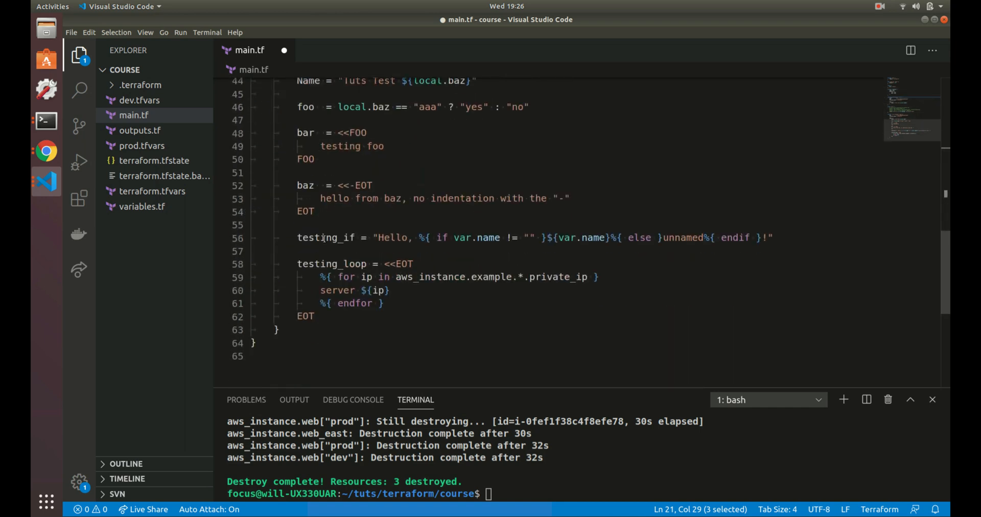
Target line 35's upper(k) for-expression in output foo for uncommenting.
scroll(up, 3)
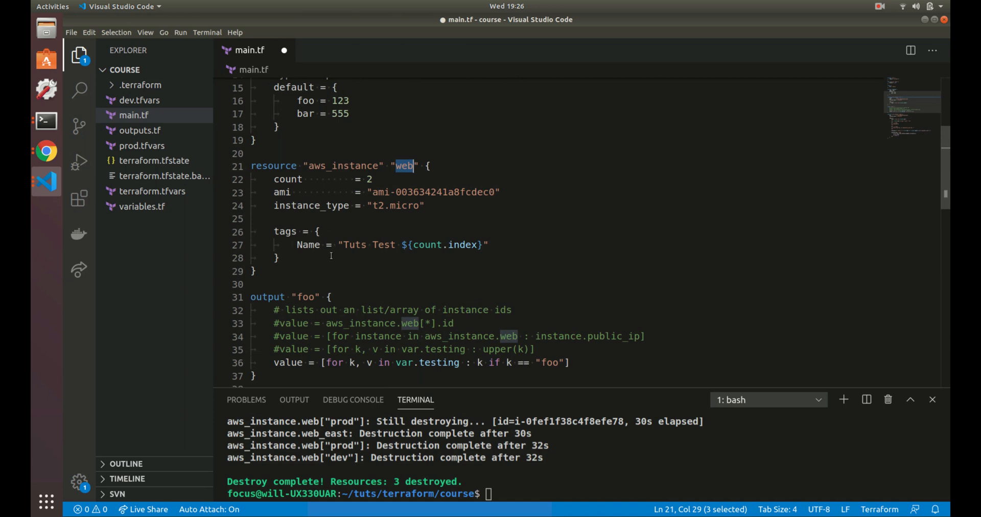
scroll(down, 3)
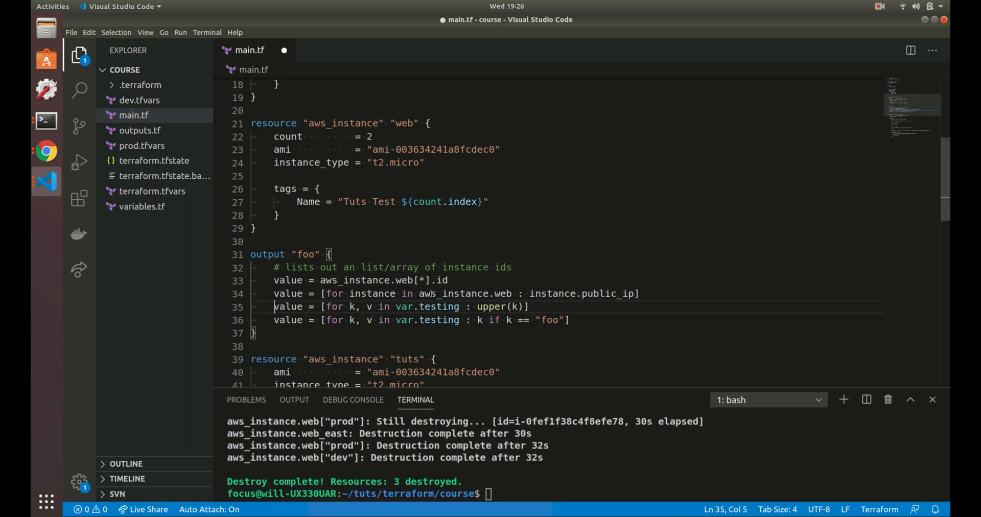
click(466, 293)
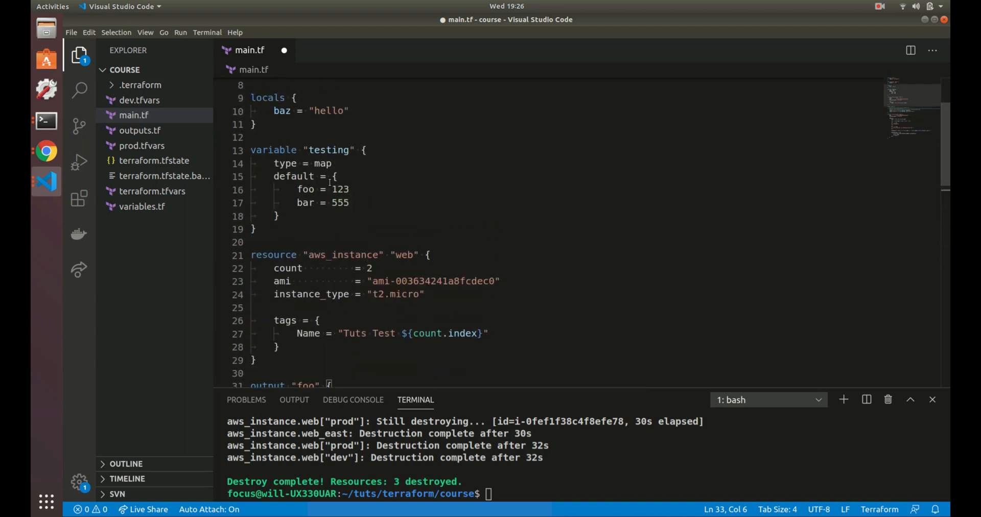
Highlight the testing variable's default map and scroll further down main.tf.
drag(250, 141, 257, 233)
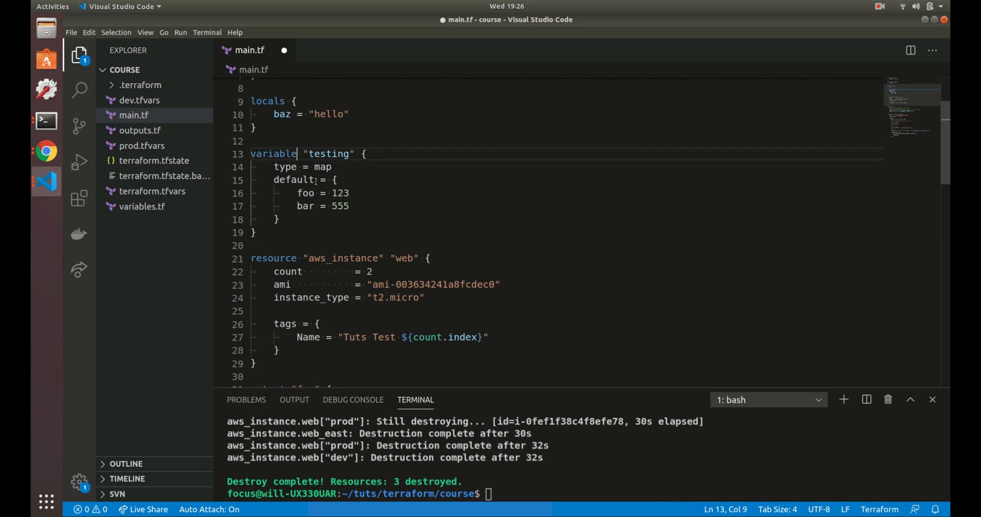
scroll(down, 3)
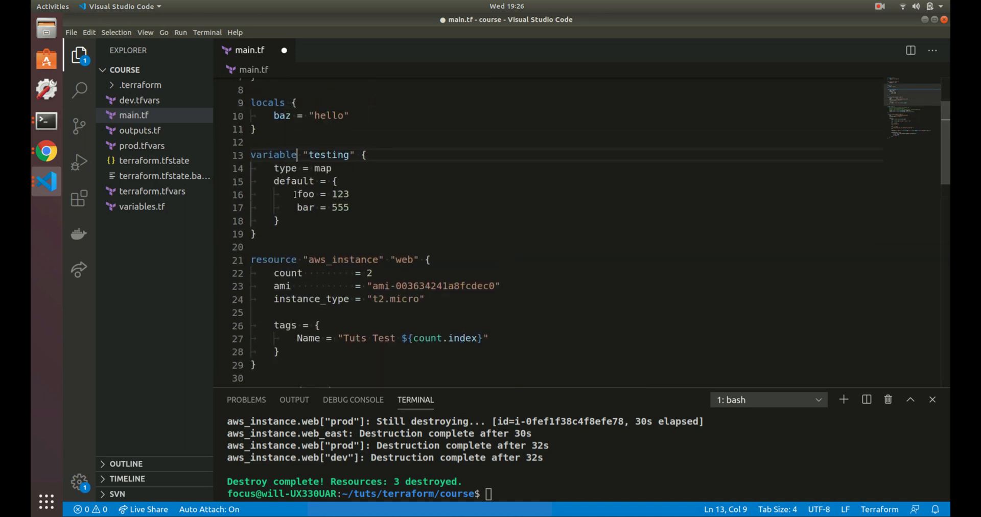
scroll(down, 3)
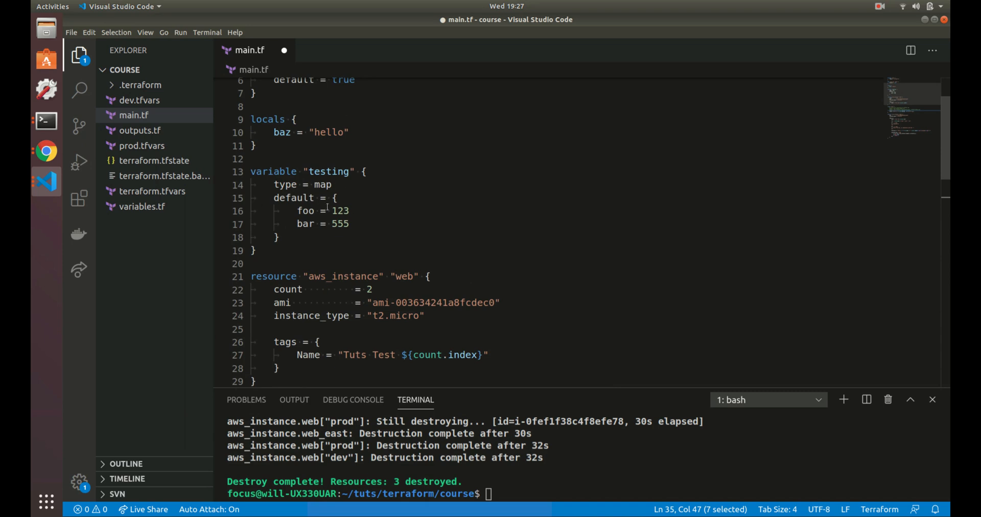
scroll(down, 3)
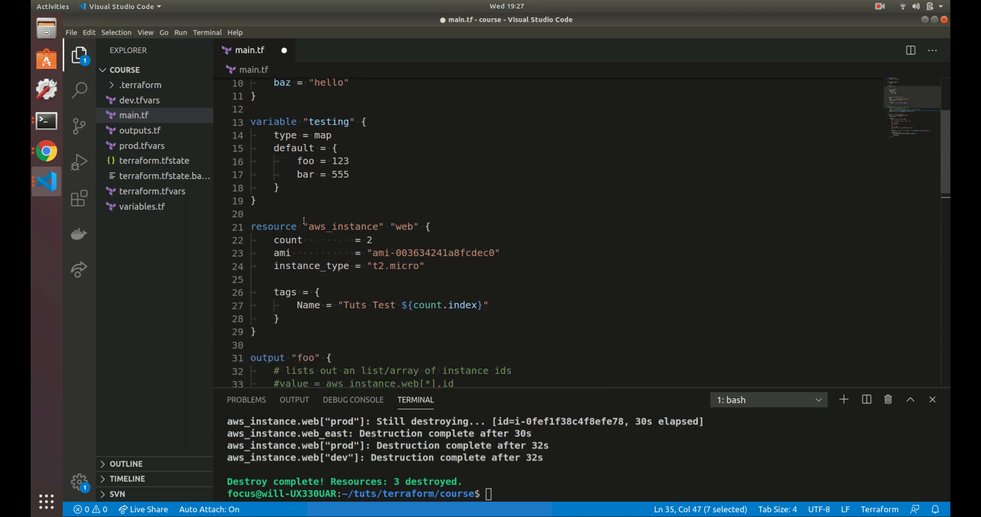
scroll(down, 3)
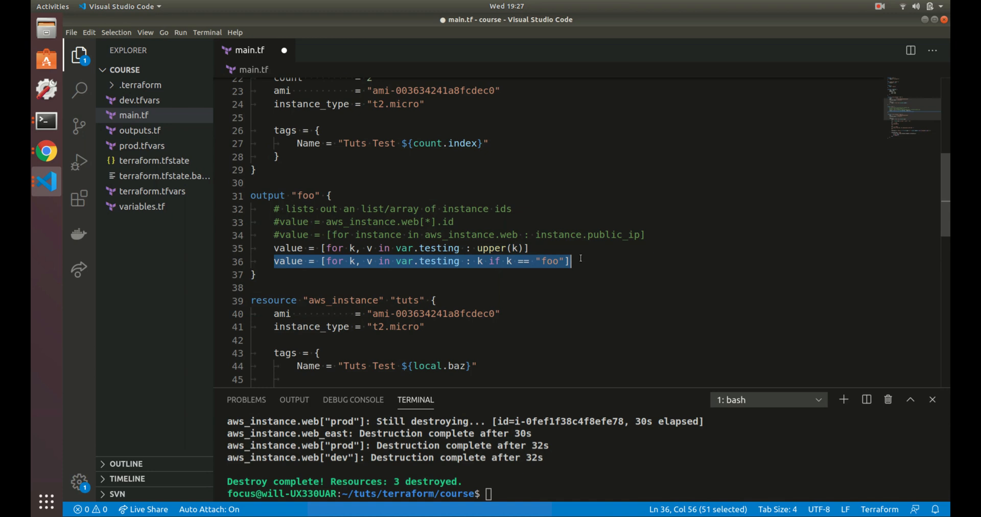
mouse_move(365, 261)
text(#)
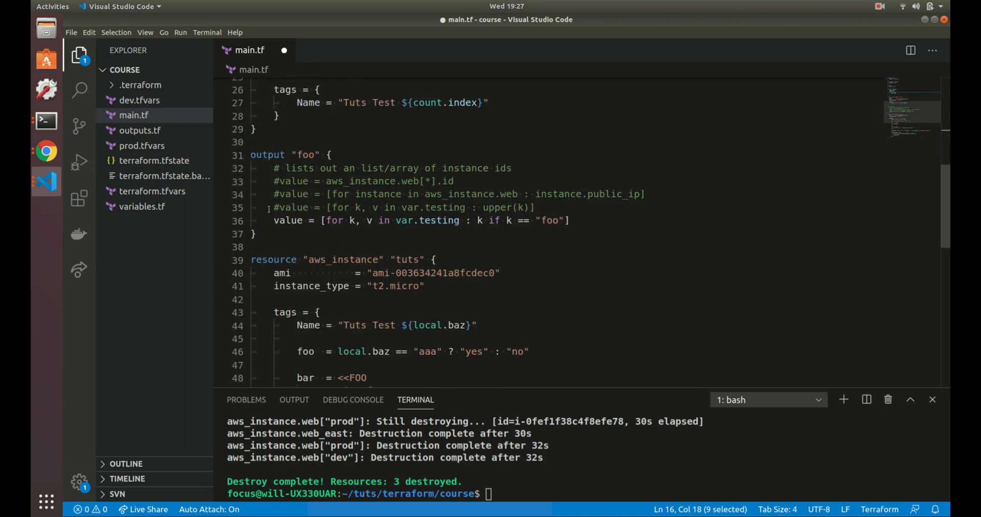
Re-comment upper(k), leaving only the filtered 'foo' keys expression active.
scroll(up, 3)
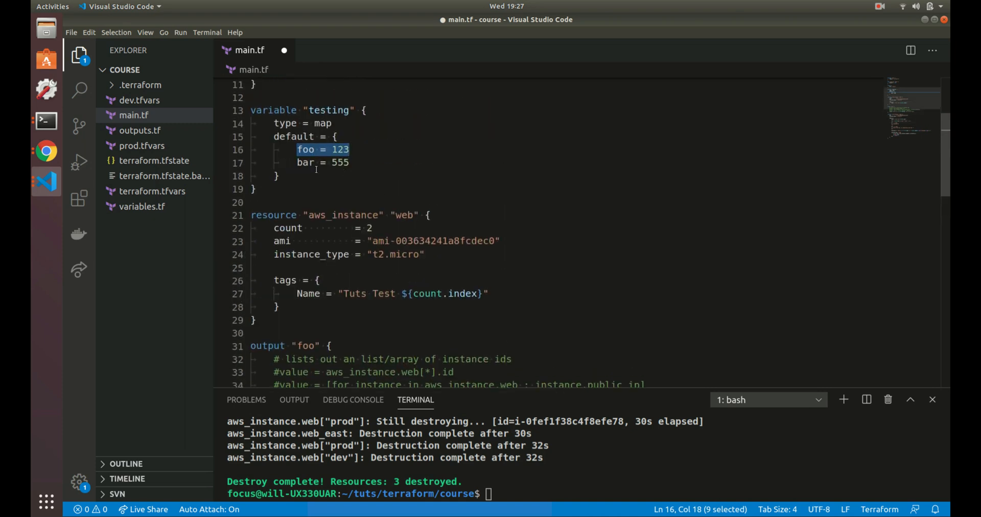
scroll(down, 3)
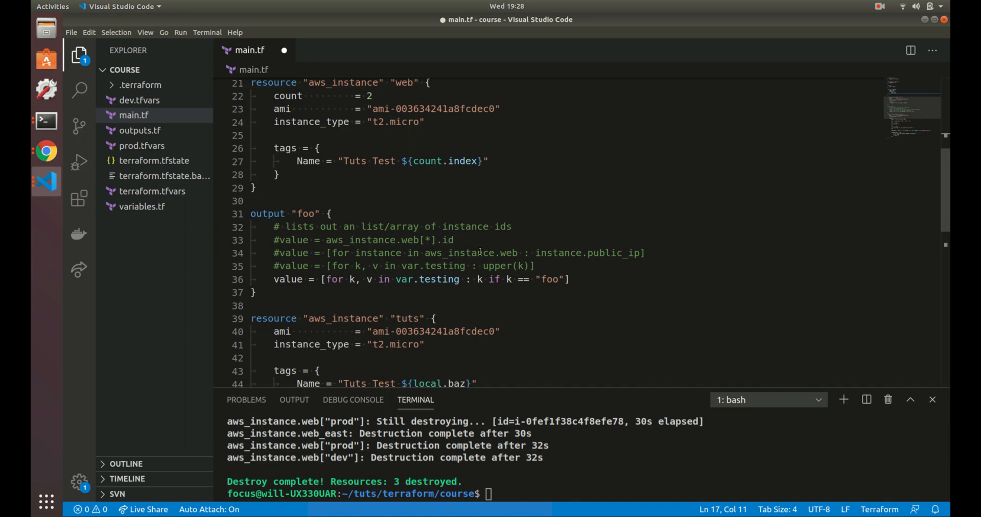
scroll(down, 3)
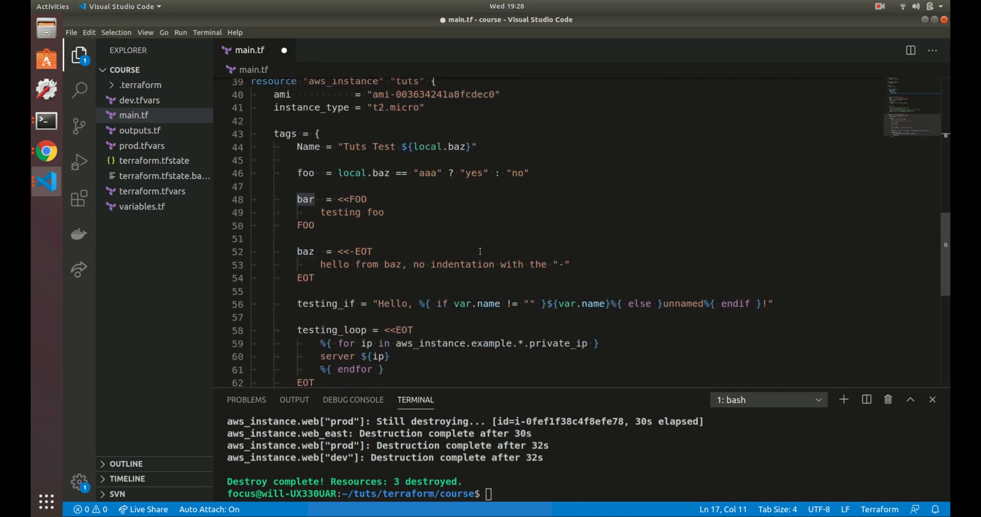
scroll(down, 3)
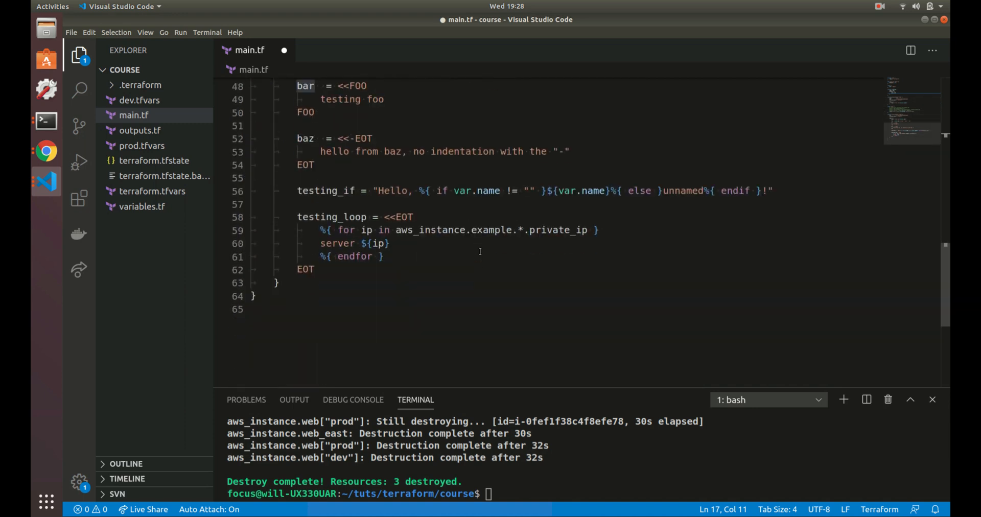